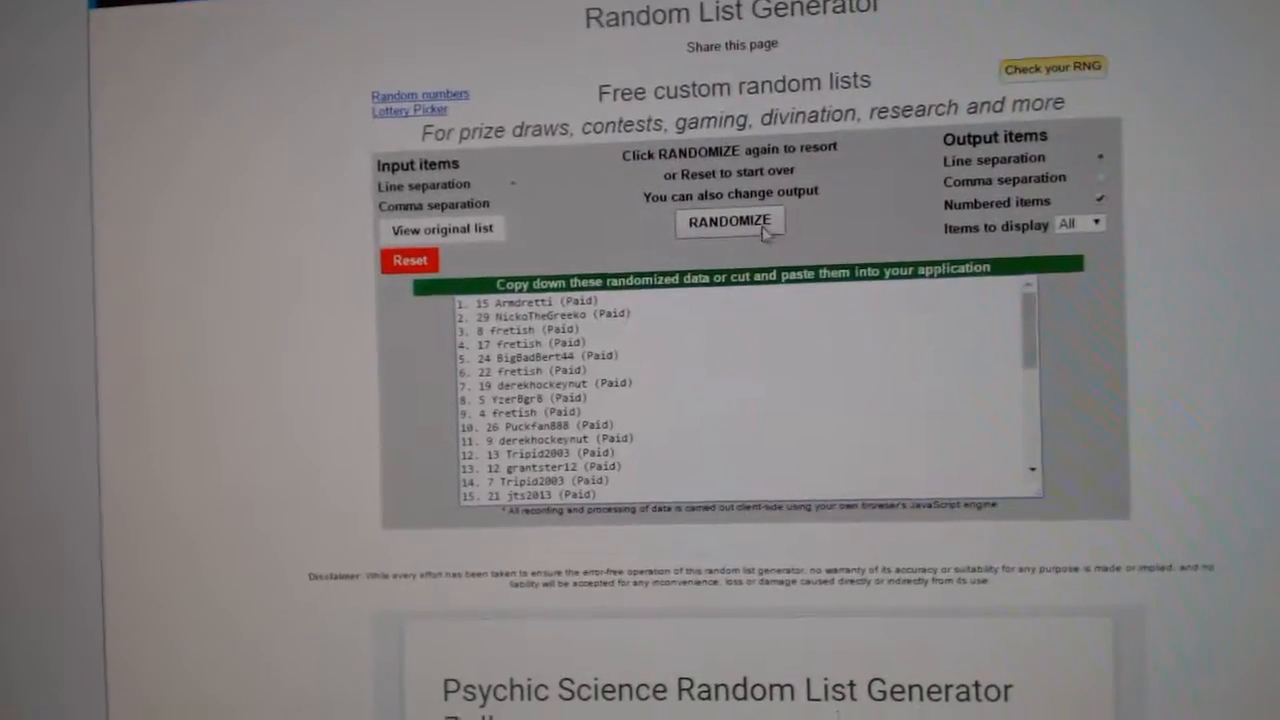
# Reshuffle the participant names into a fresh random numbered order with RANDOMIZE.
pyautogui.click(728, 220)
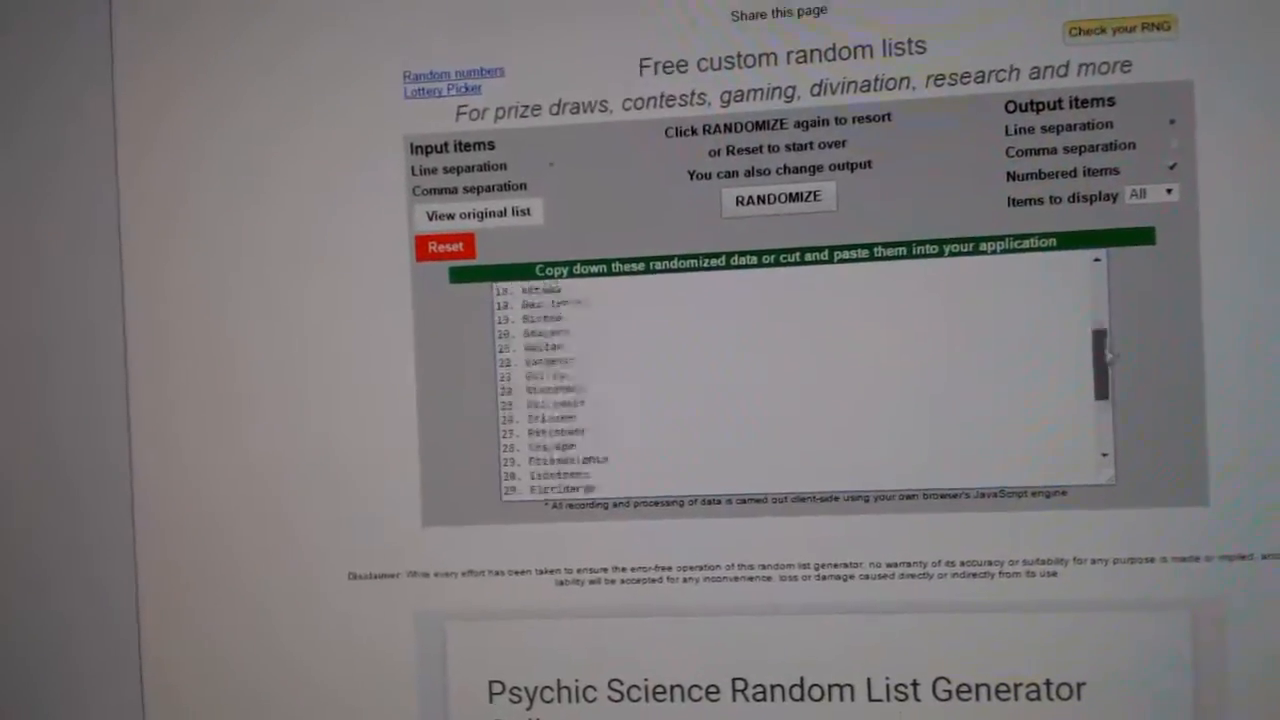
pyautogui.click(778, 198)
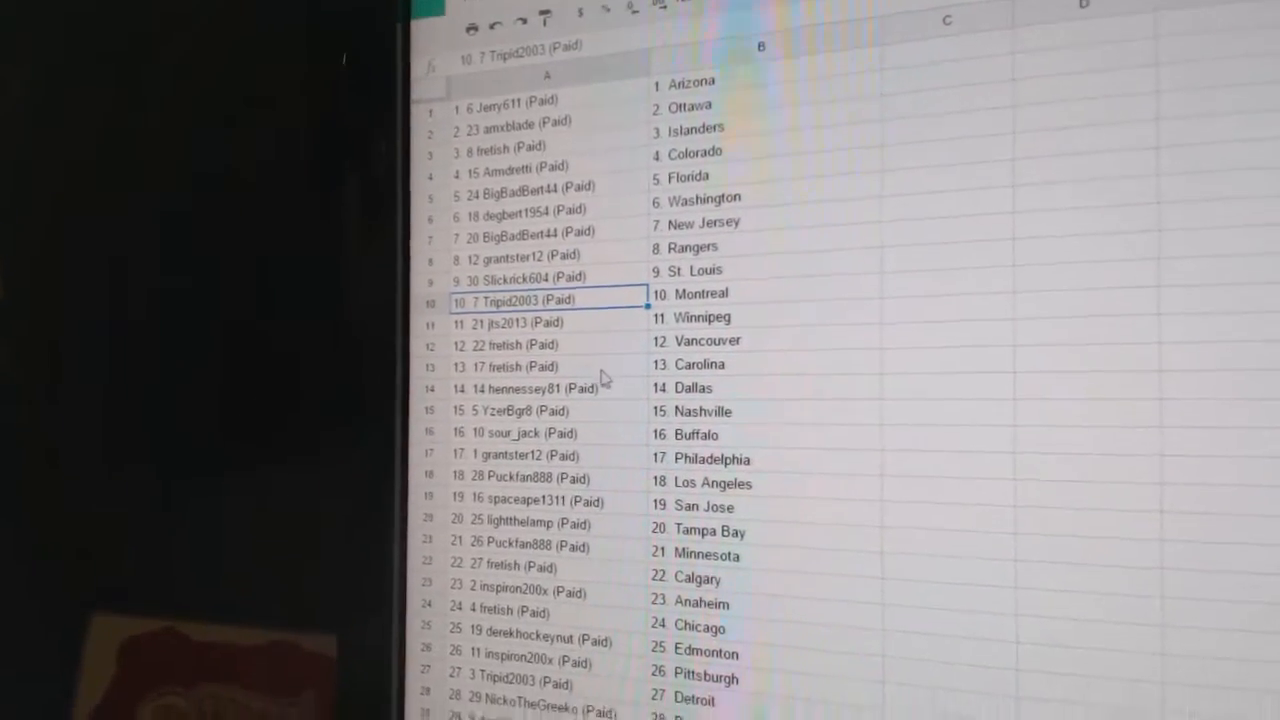
# Scroll down the sheet to verify all thirty name-to-team pairings in columns A and B.
pyautogui.scroll(-3)
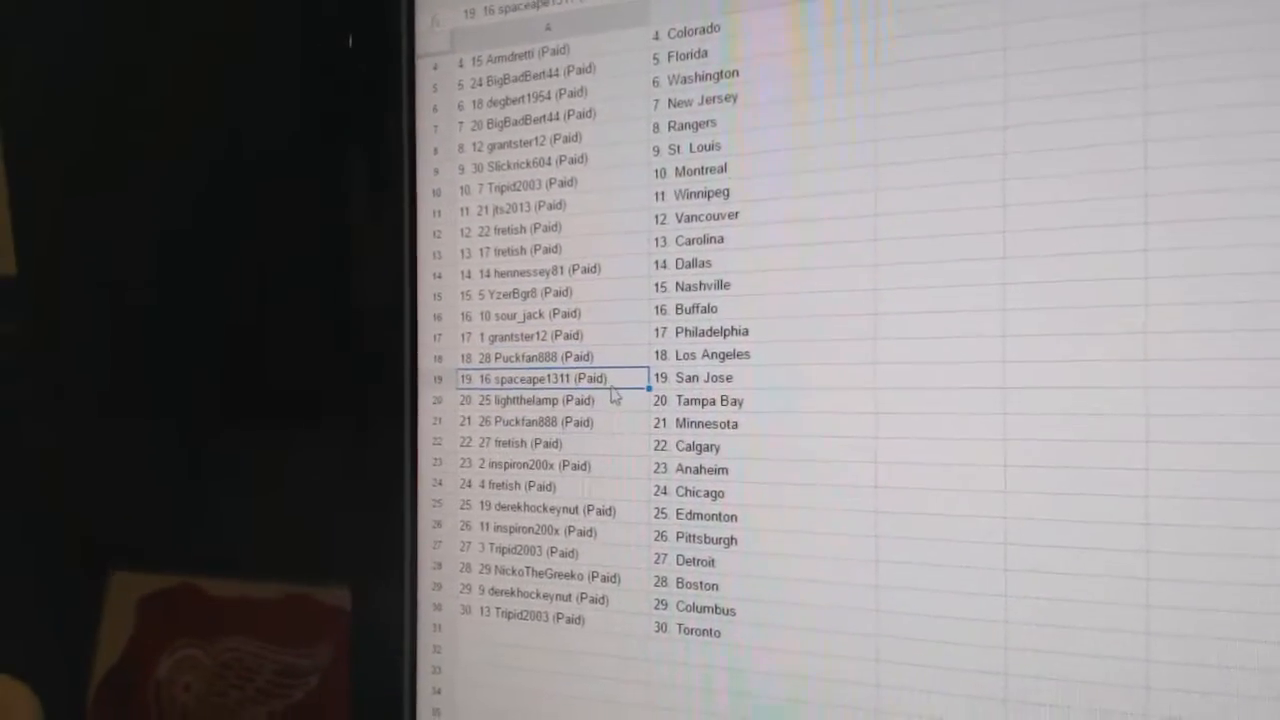
pyautogui.scroll(-3)
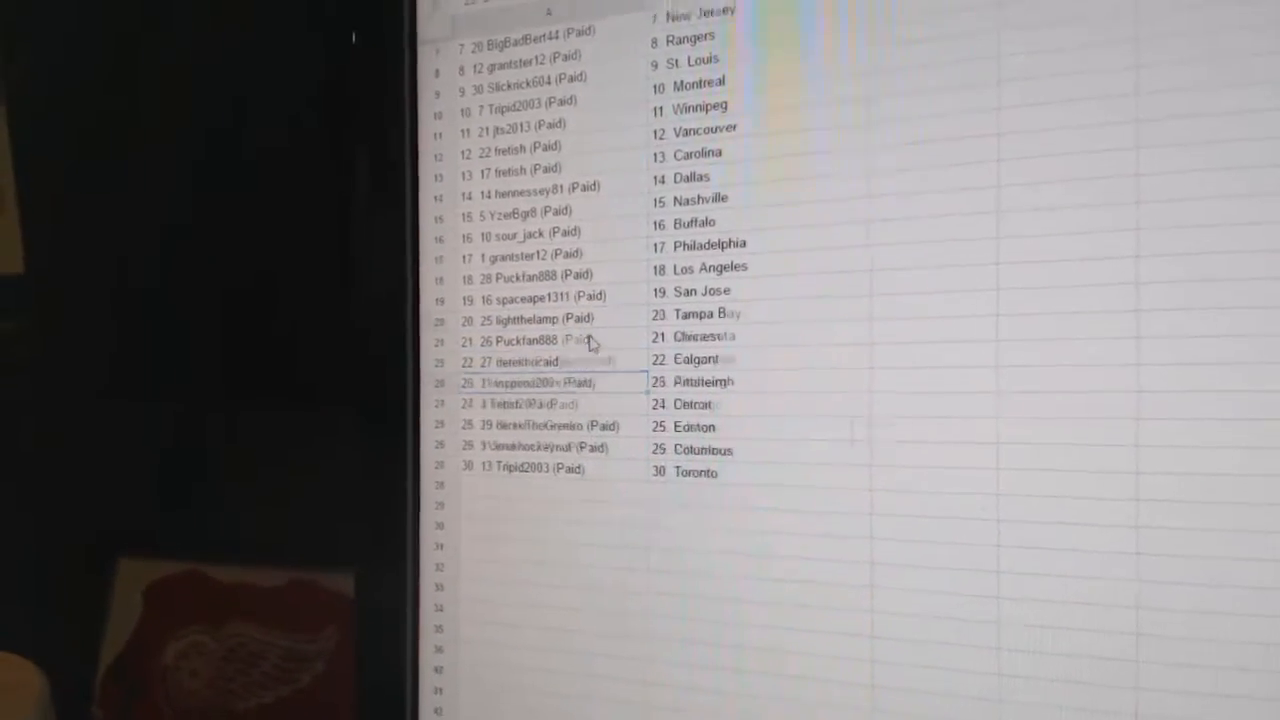
pyautogui.scroll(-3)
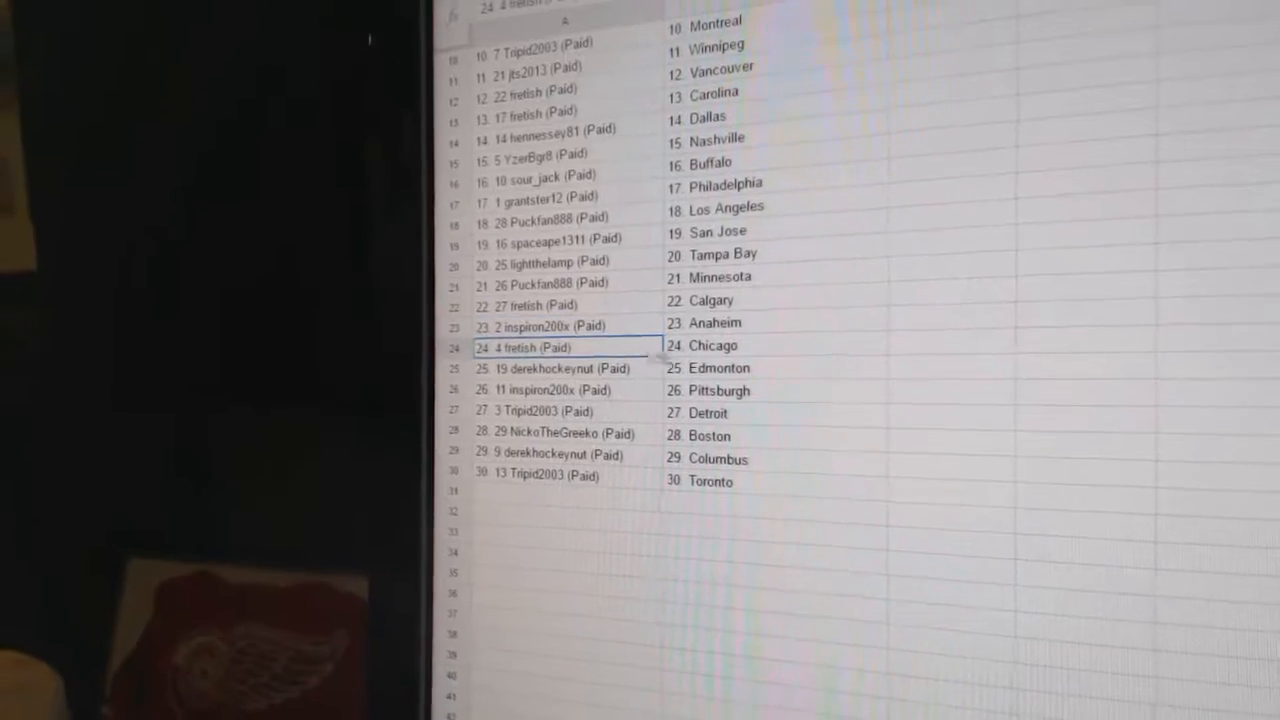